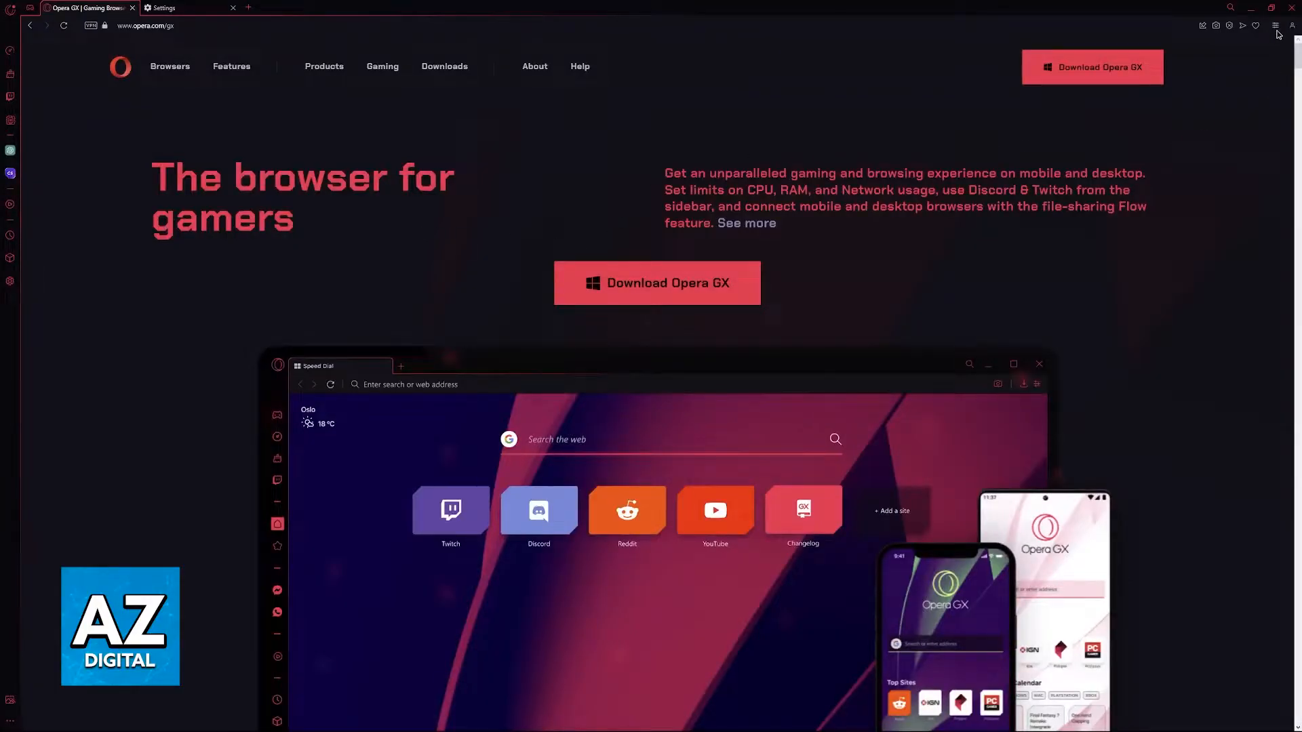
- Reach the full browser settings page via Easy setup's 'Go to full browser settings' link
{"action": "left_click", "coordinate": [1274, 25]}
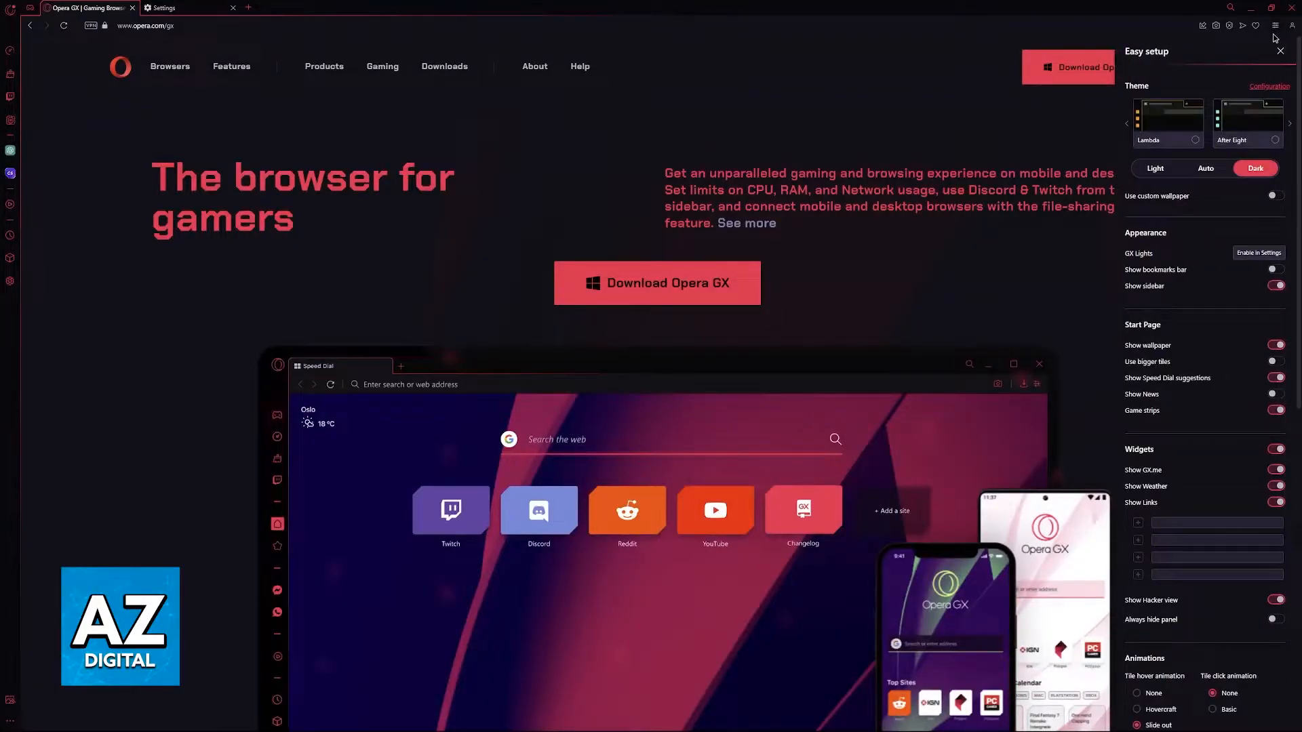
{"action": "scroll", "scroll_direction": "down", "scroll_amount": 3}
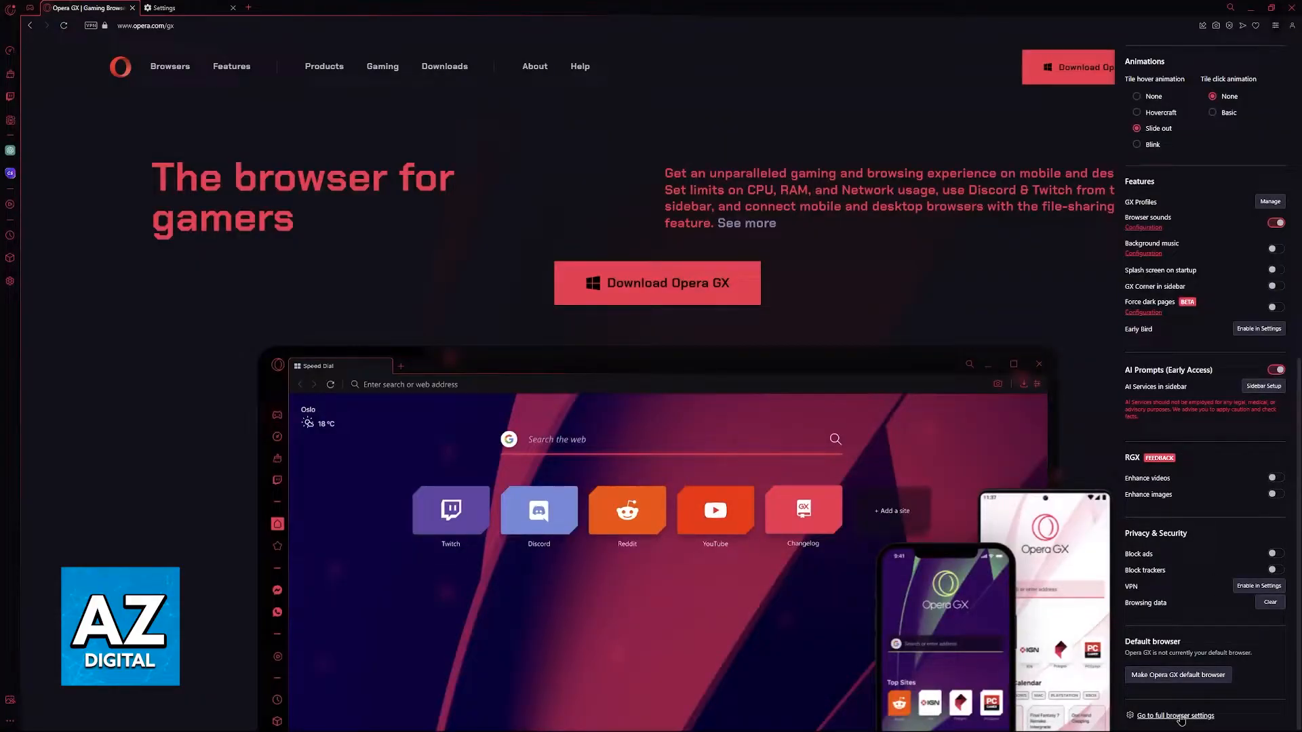
{"action": "left_click", "coordinate": [1174, 714]}
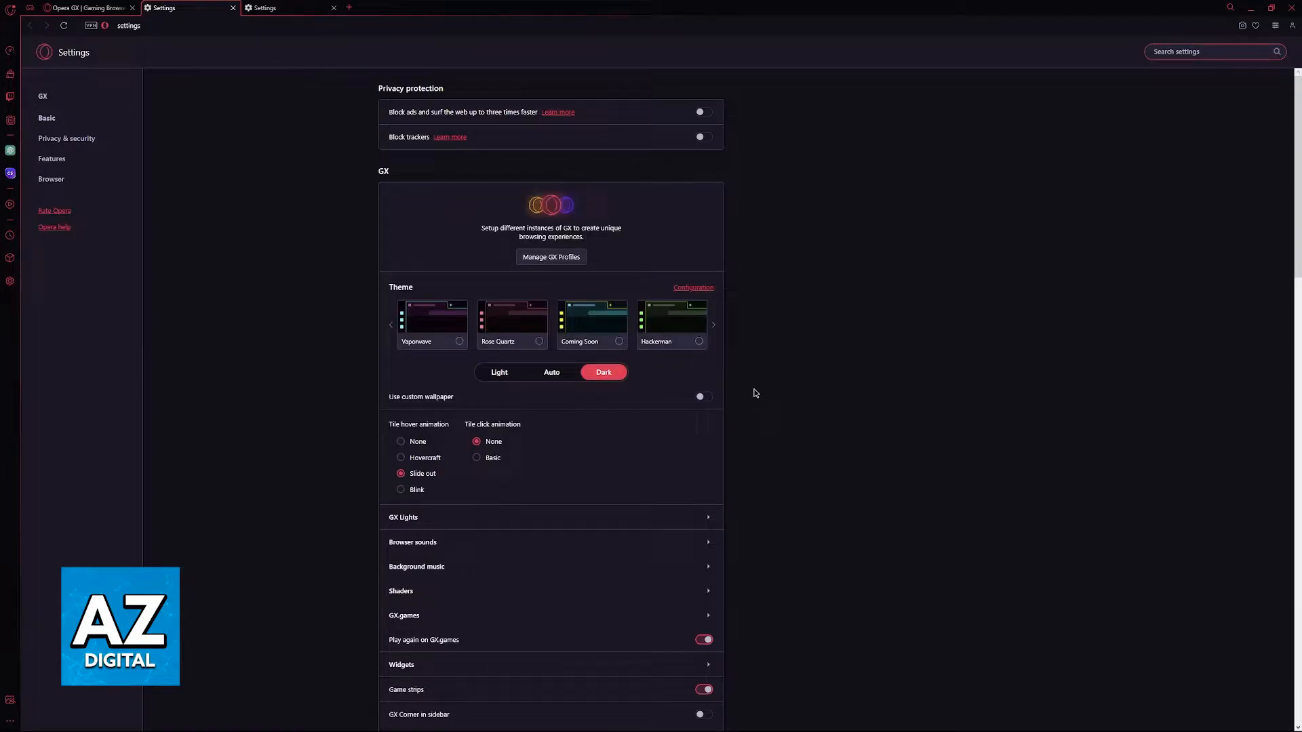
- Search settings for 'hardware', confirm 'Use hardware acceleration when available' is on, then clear the search
{"action": "left_click", "coordinate": [1204, 51]}
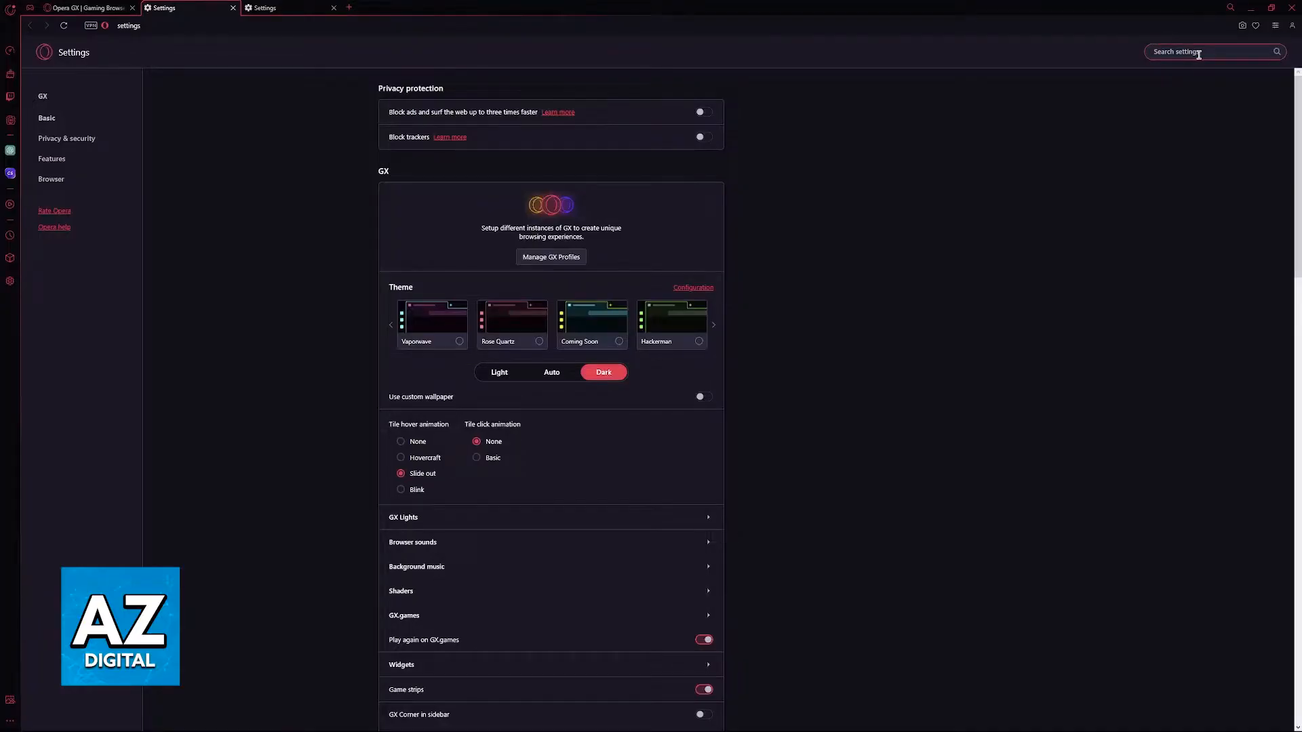
{"action": "type", "text": "hardware"}
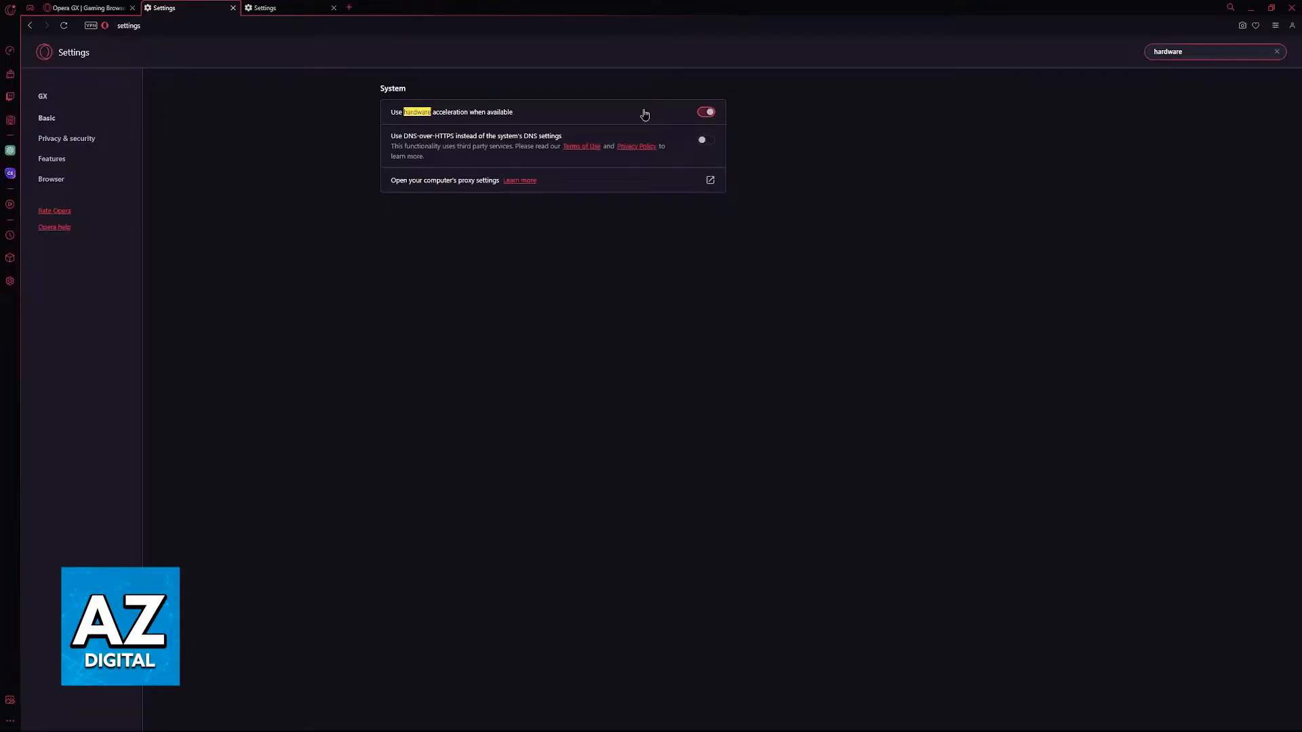
{"action": "left_click", "coordinate": [1276, 51]}
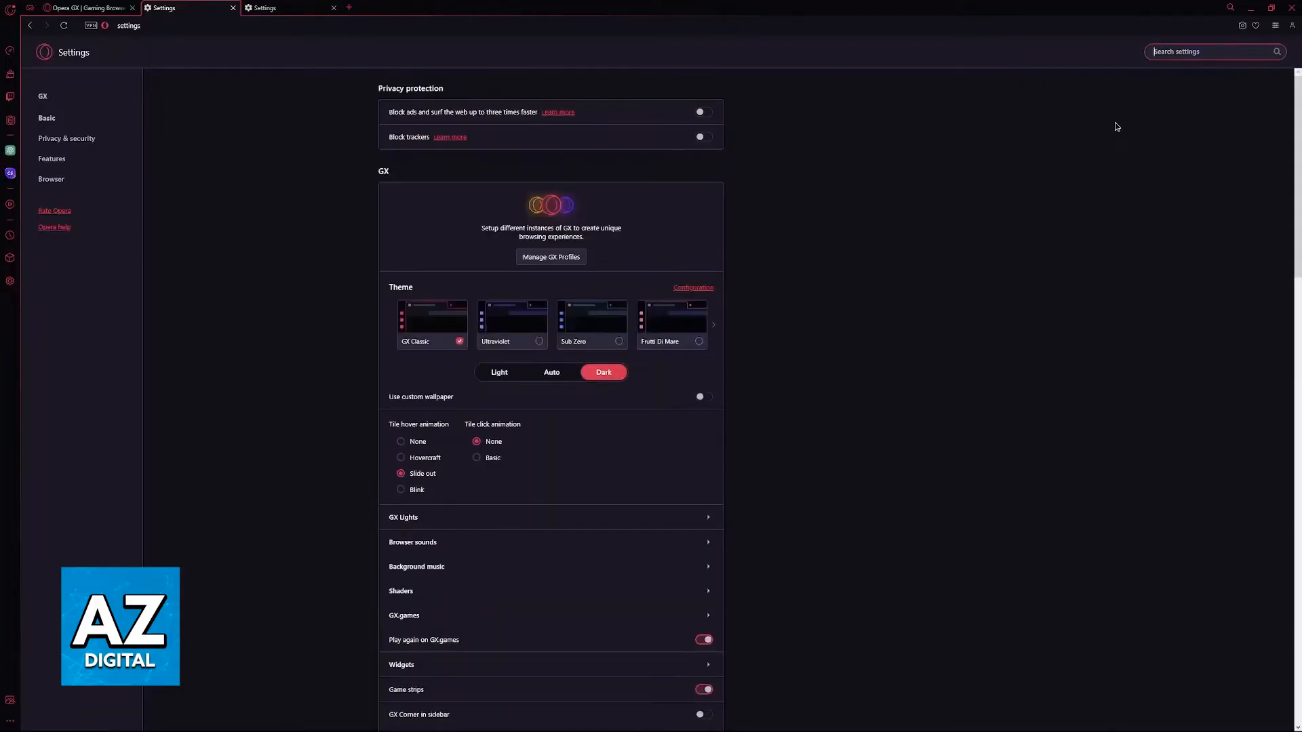
{"action": "mouse_move", "coordinate": [1106, 129]}
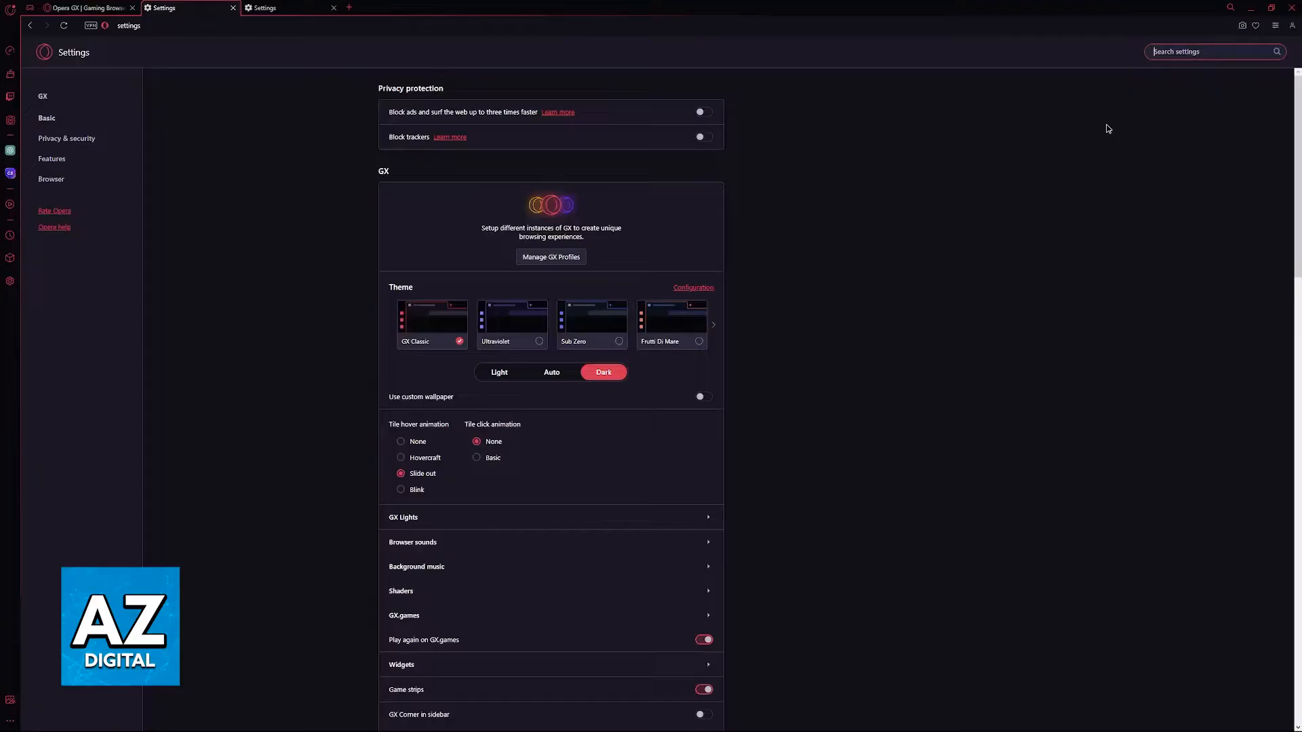
- Bring up the Clear browsing data dialog under Privacy and security
{"action": "scroll", "scroll_direction": "down", "scroll_amount": 3}
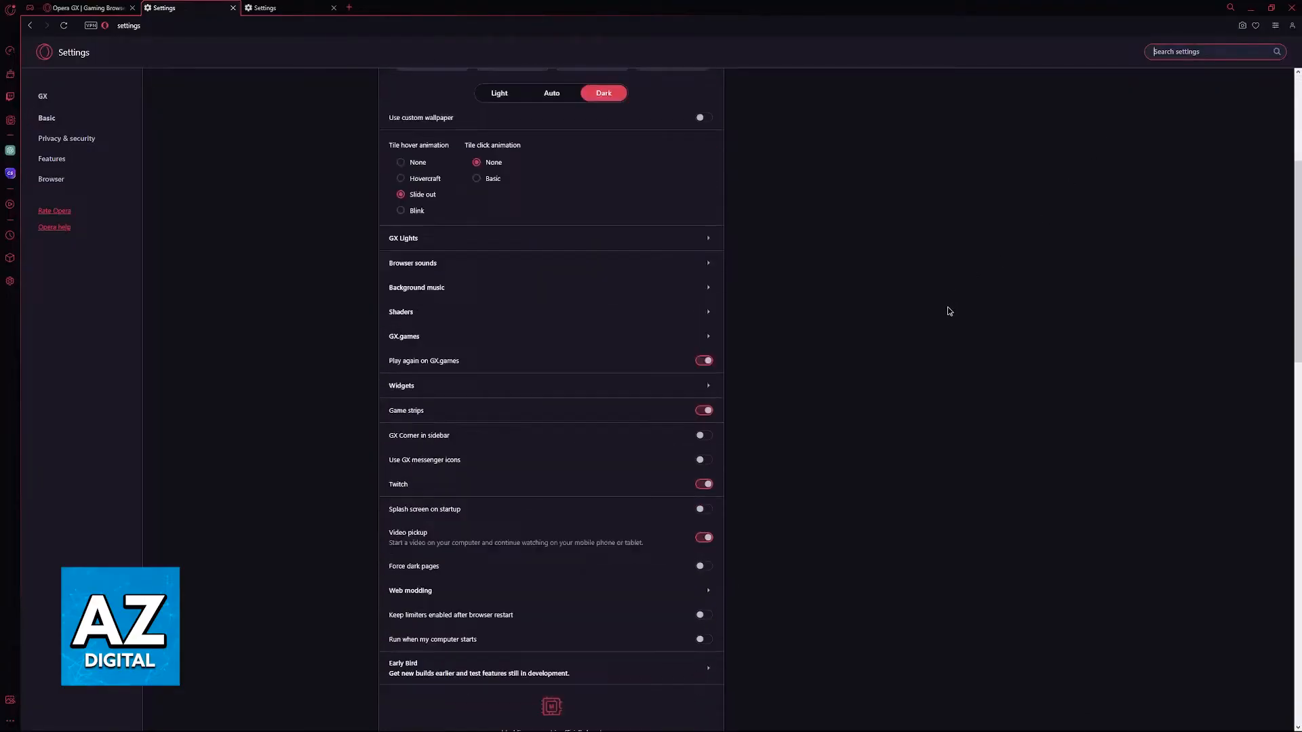
{"action": "scroll", "scroll_direction": "down", "scroll_amount": 3}
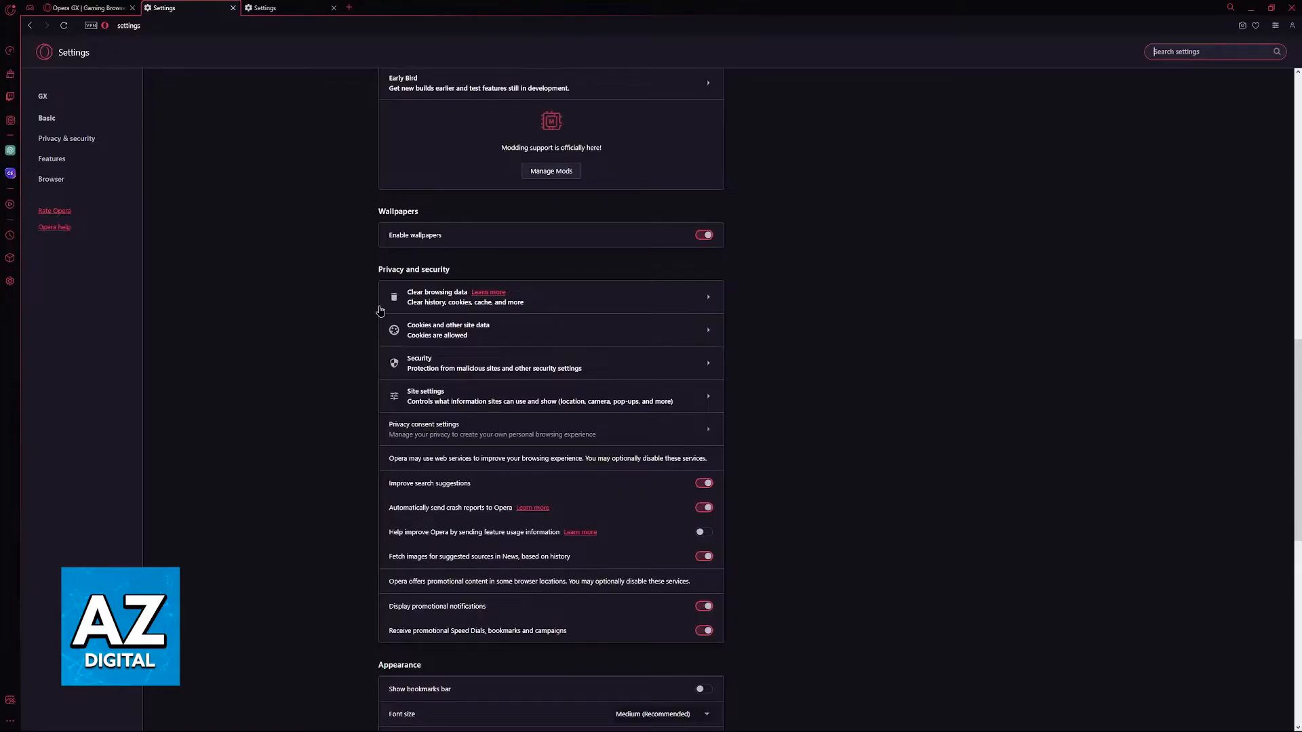
{"action": "left_click", "coordinate": [548, 297]}
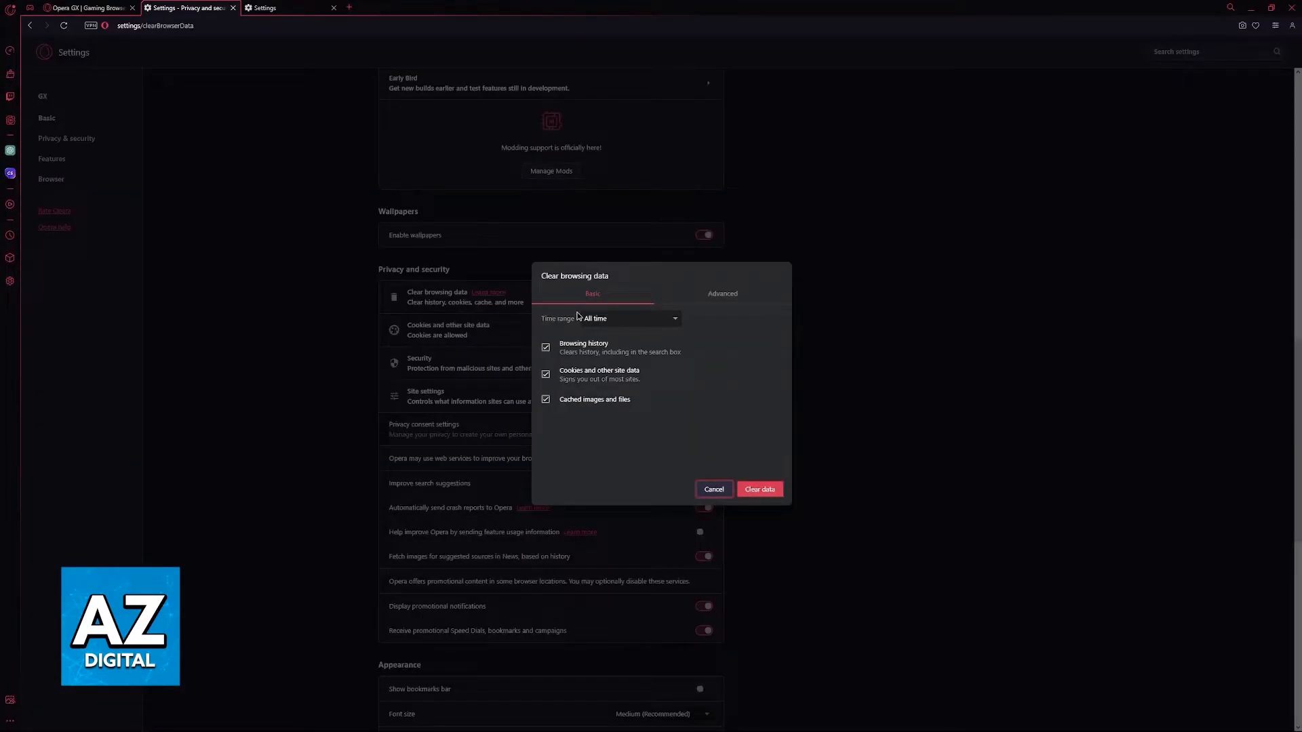
- Clear history, cookies and cached files for the All time range
{"action": "left_click", "coordinate": [629, 318]}
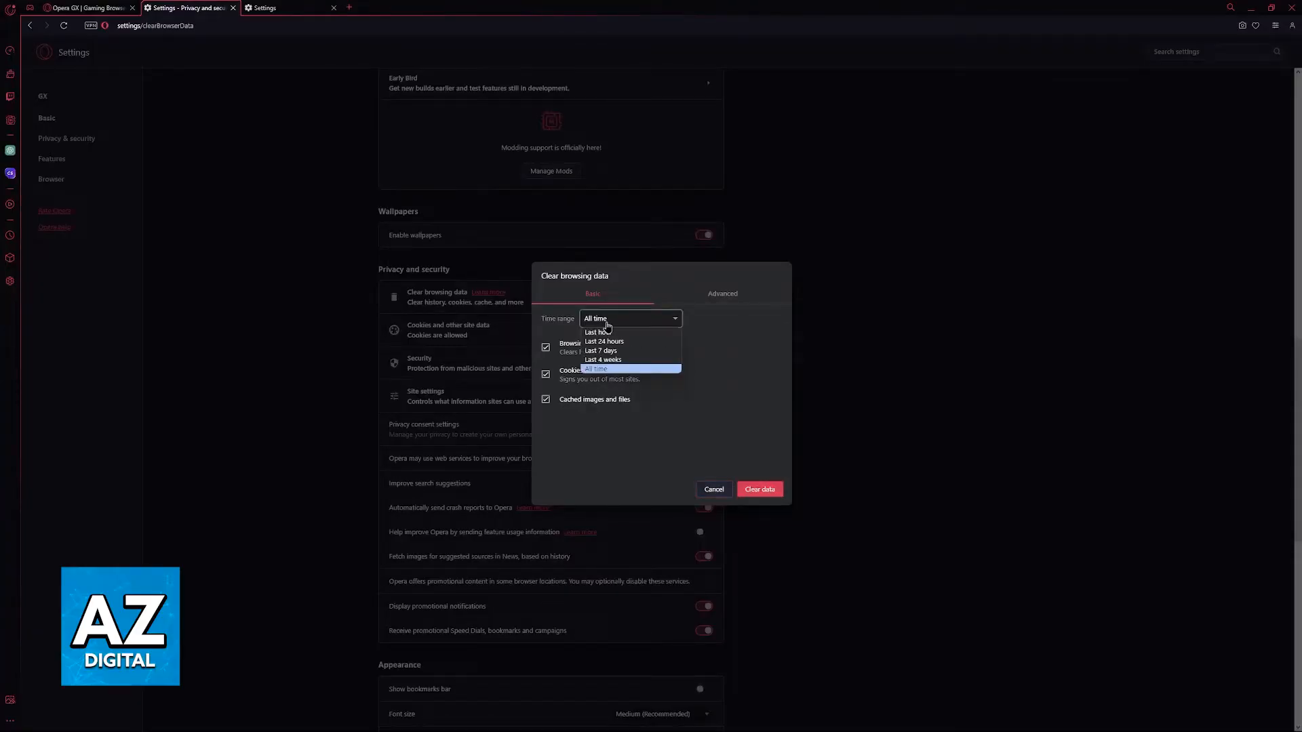
{"action": "left_click", "coordinate": [711, 489]}
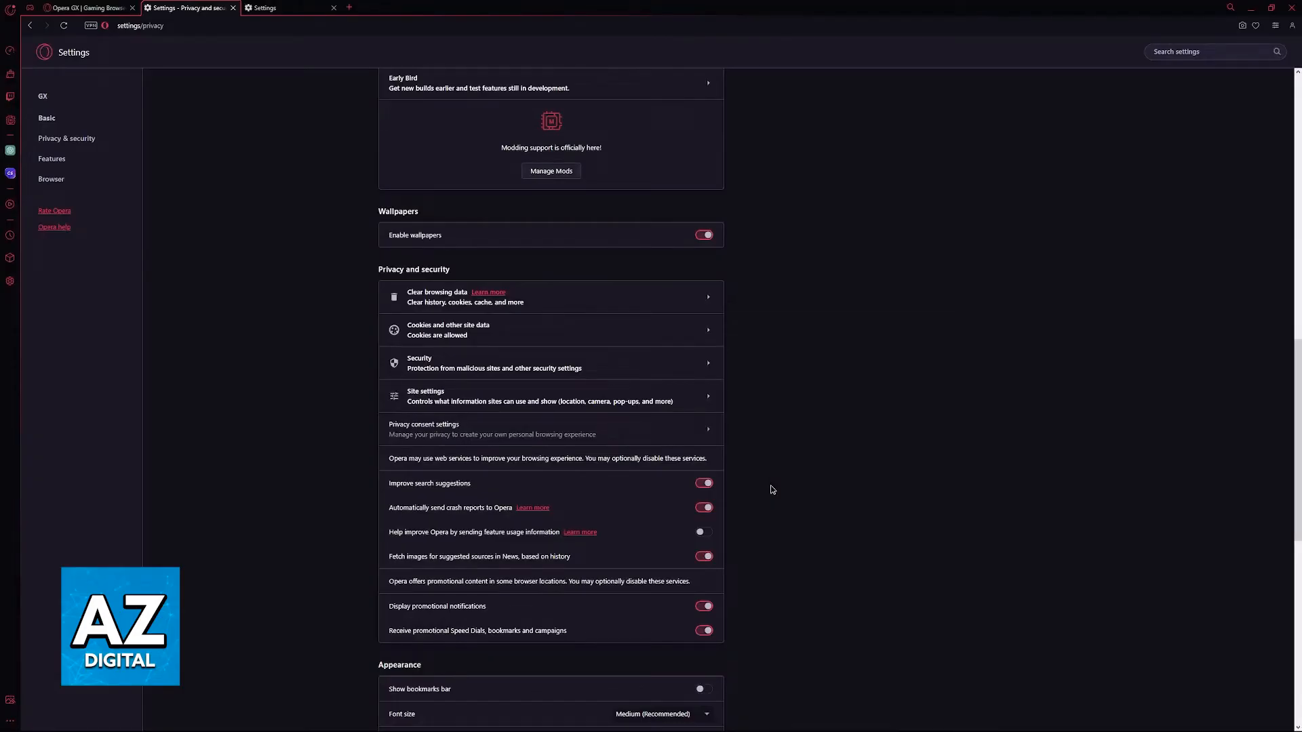
- Switch to the 'Opera GX | Gaming Browser' tab on opera.com
{"action": "left_click", "coordinate": [82, 8]}
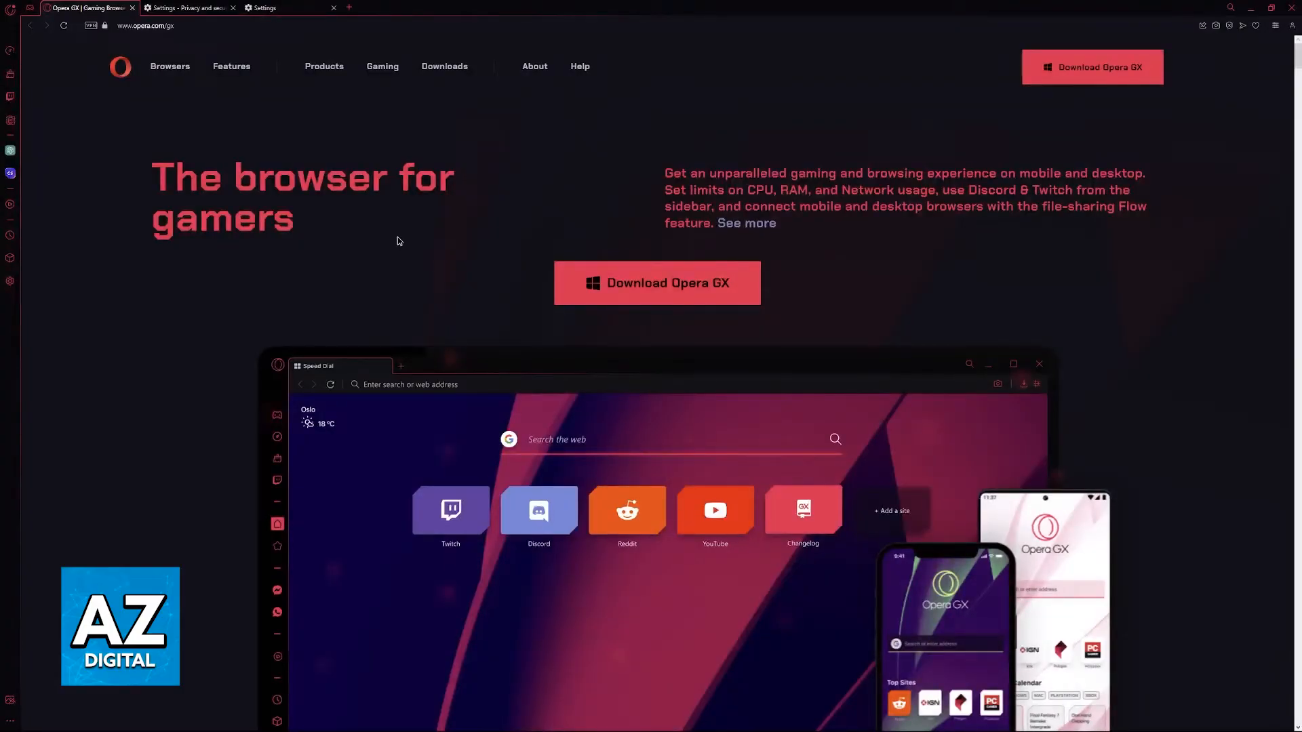
- Start the Opera GX installer download so the Save As dialog for OperaGXSetup.exe appears
{"action": "left_click", "coordinate": [171, 66]}
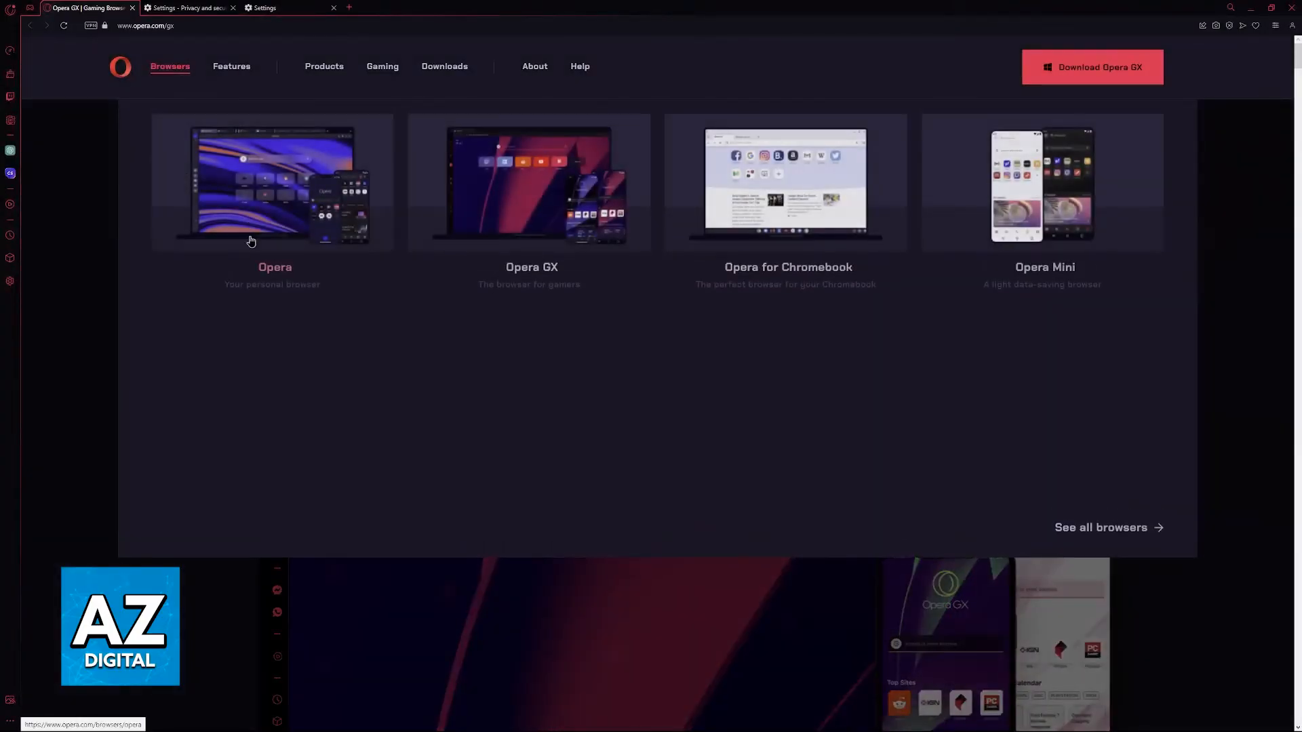
{"action": "mouse_move", "coordinate": [564, 277]}
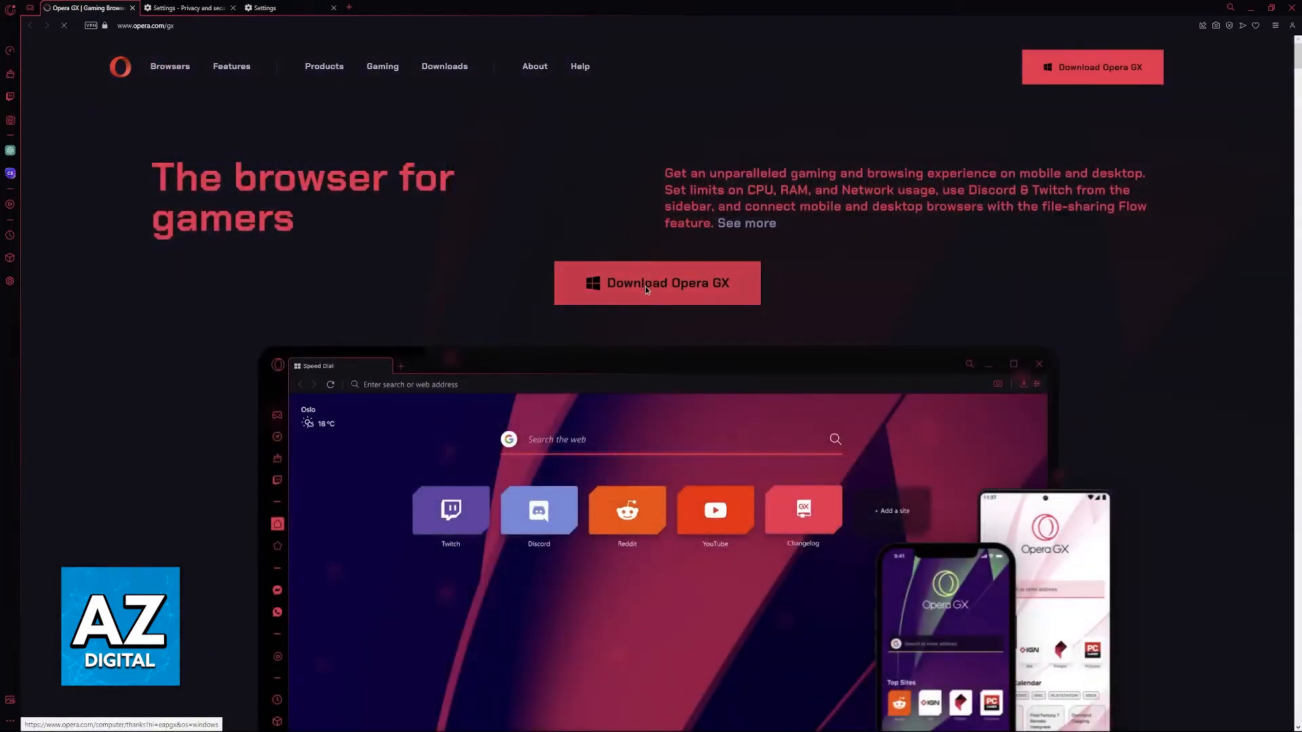
{"action": "left_click", "coordinate": [656, 284]}
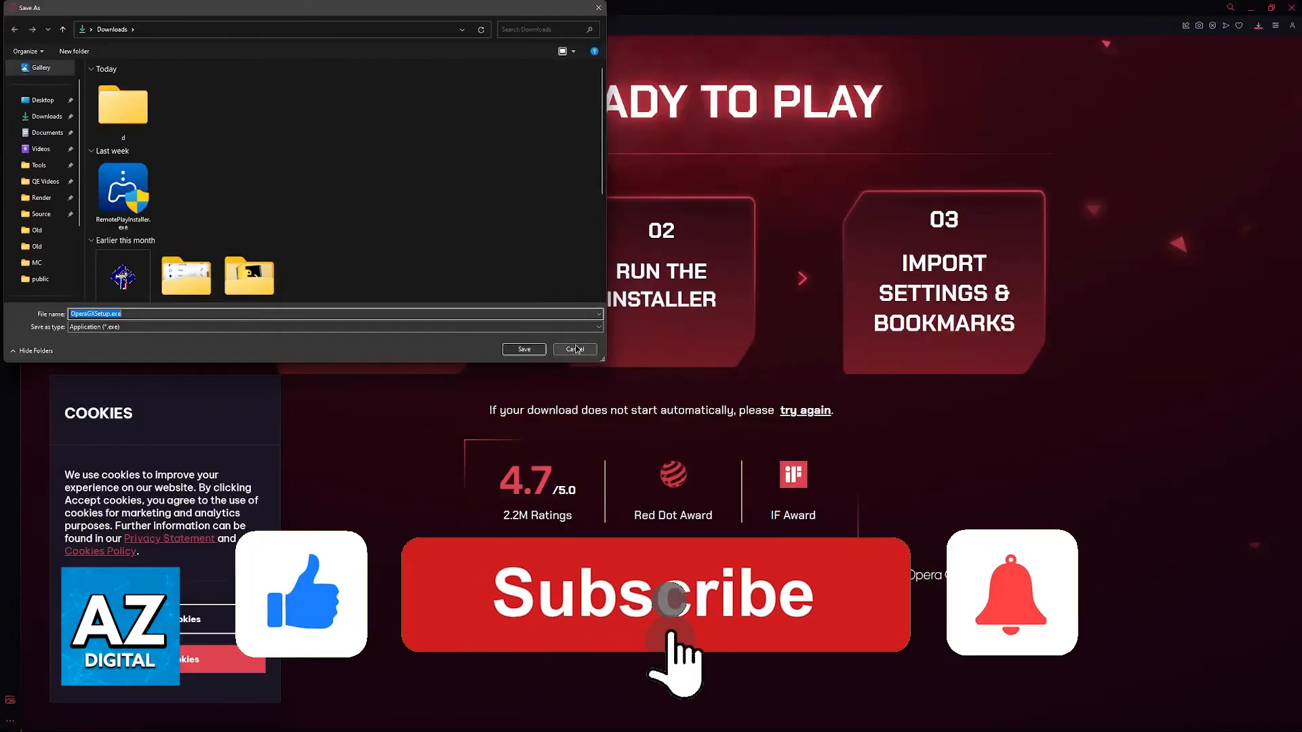
{"action": "left_click", "coordinate": [655, 594]}
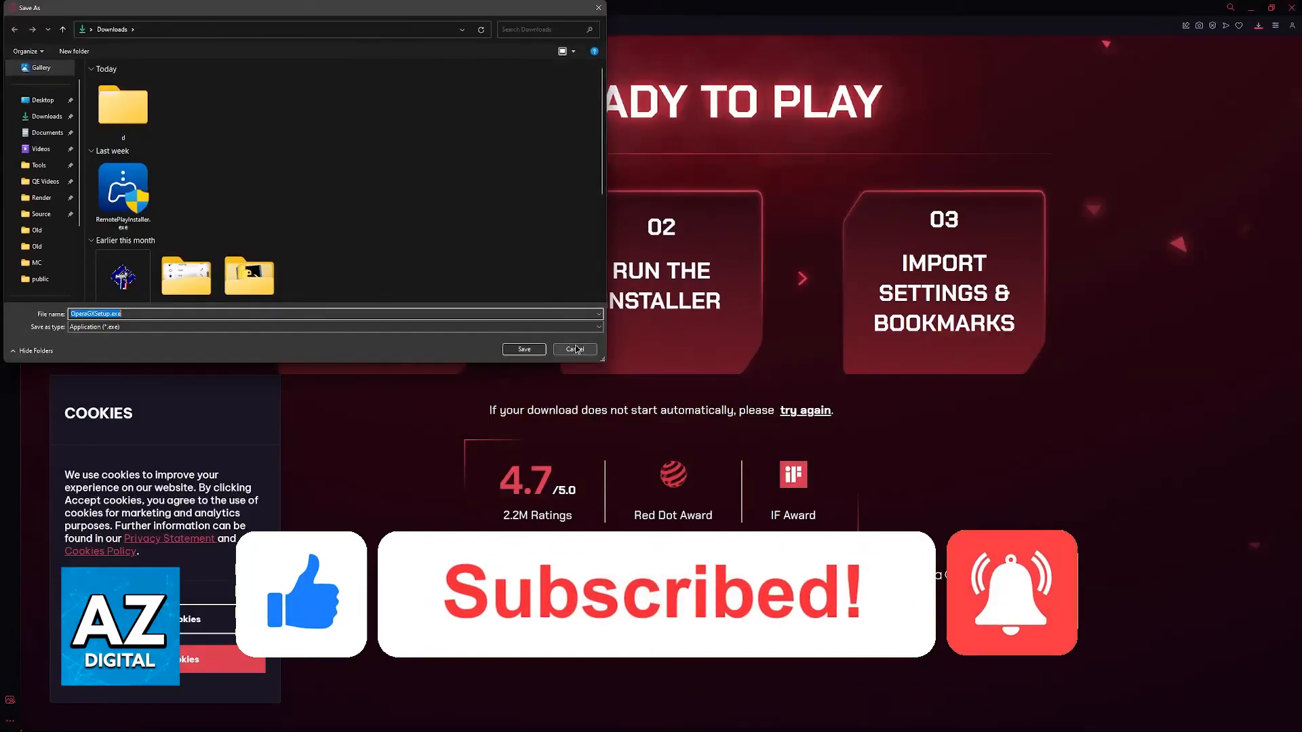